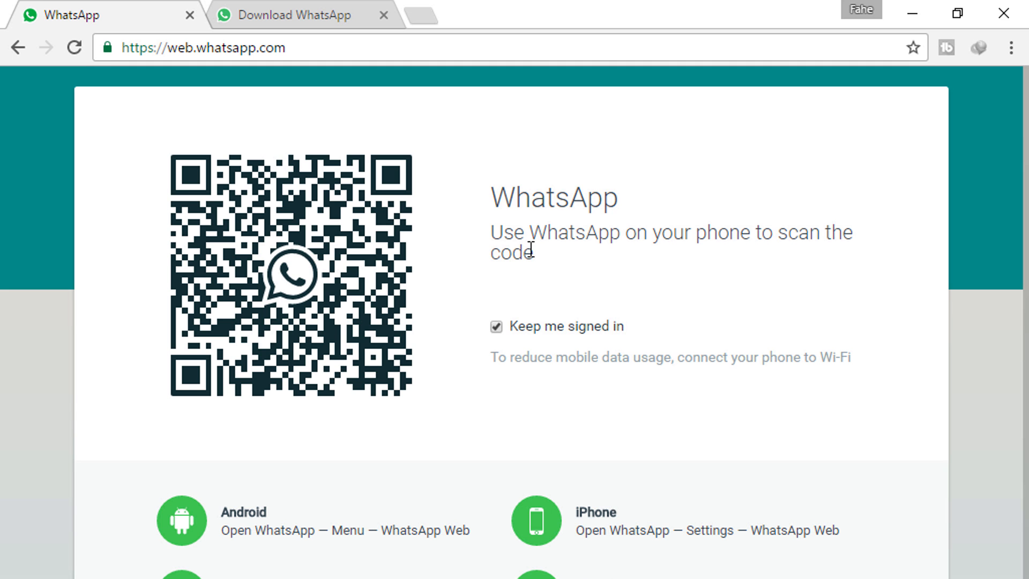
# - Switch to the WhatsApp download page and scroll to the Windows (64-bit) download option
pyautogui.click(292, 15)
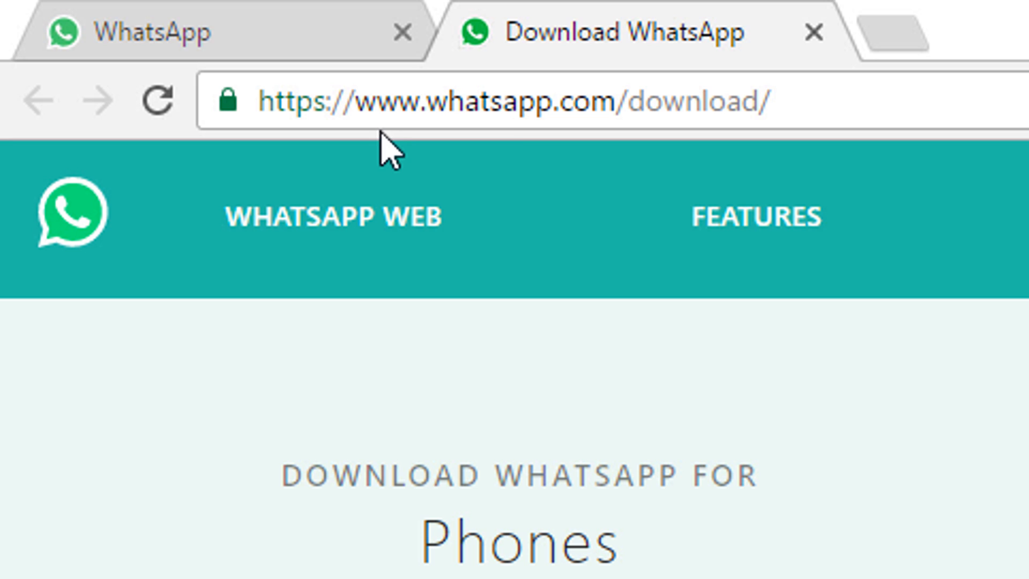
pyautogui.moveTo(624, 151)
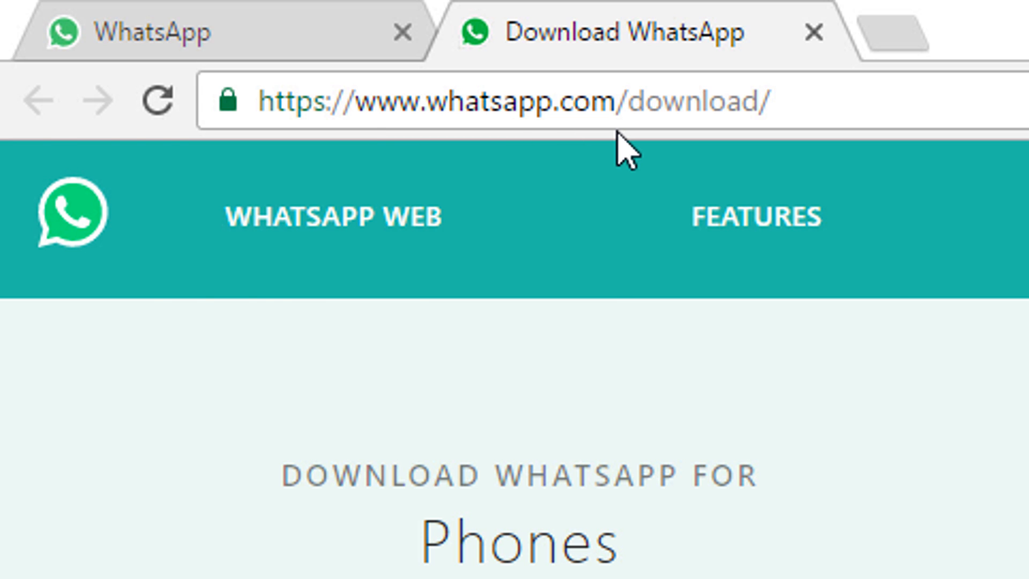
pyautogui.scroll(-3)
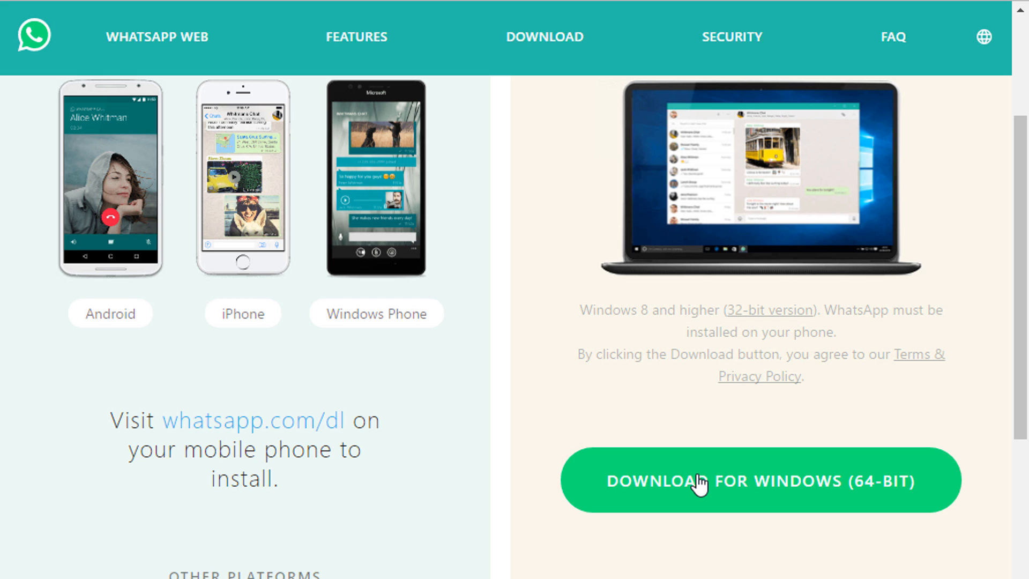
# - Download the 64-bit WhatsApp installer for Windows and start the download
pyautogui.click(759, 480)
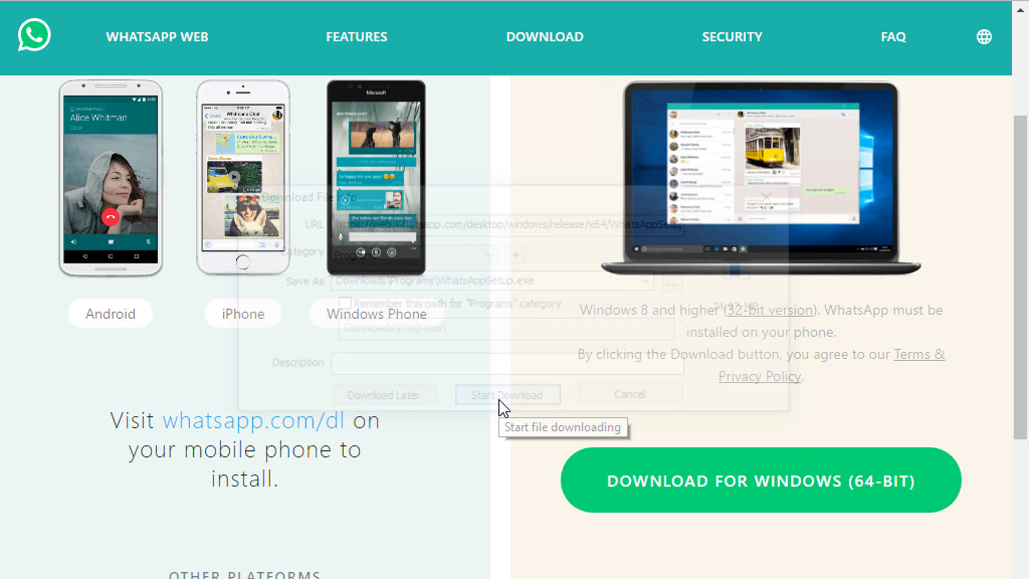
pyautogui.click(506, 394)
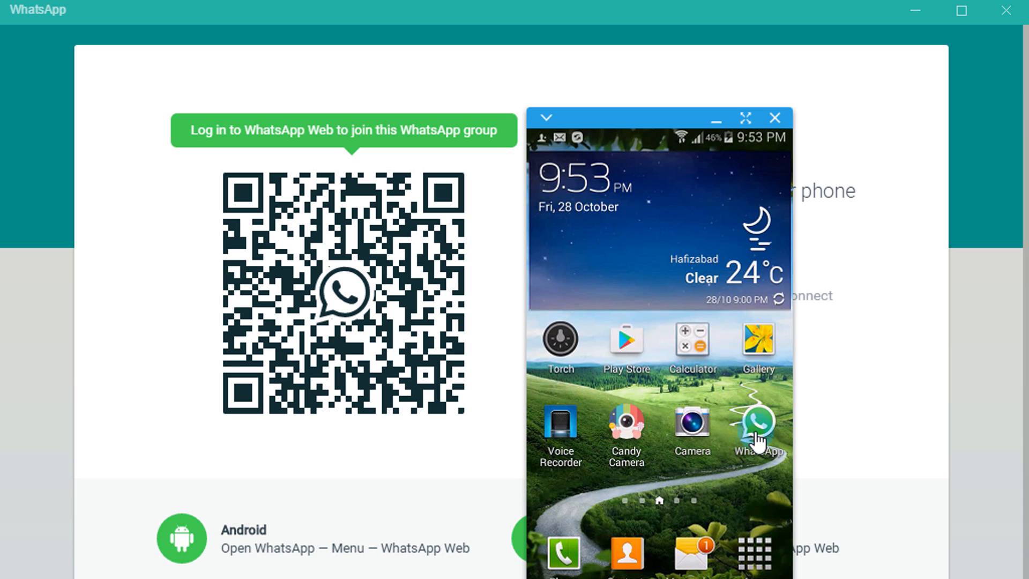
# - On the phone, open WhatsApp's options and launch the WhatsApp Web QR code scanner
pyautogui.click(758, 425)
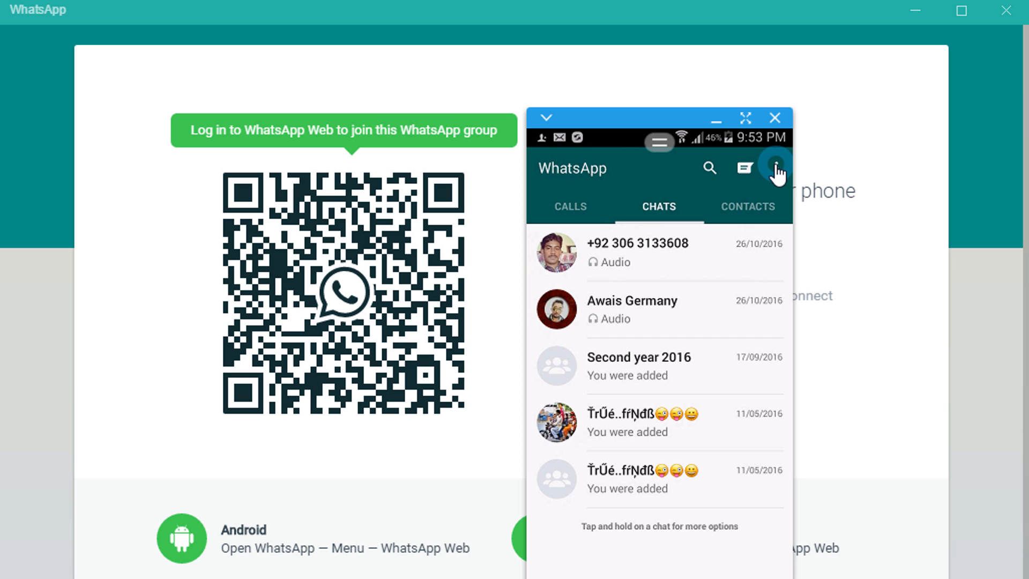
pyautogui.click(776, 168)
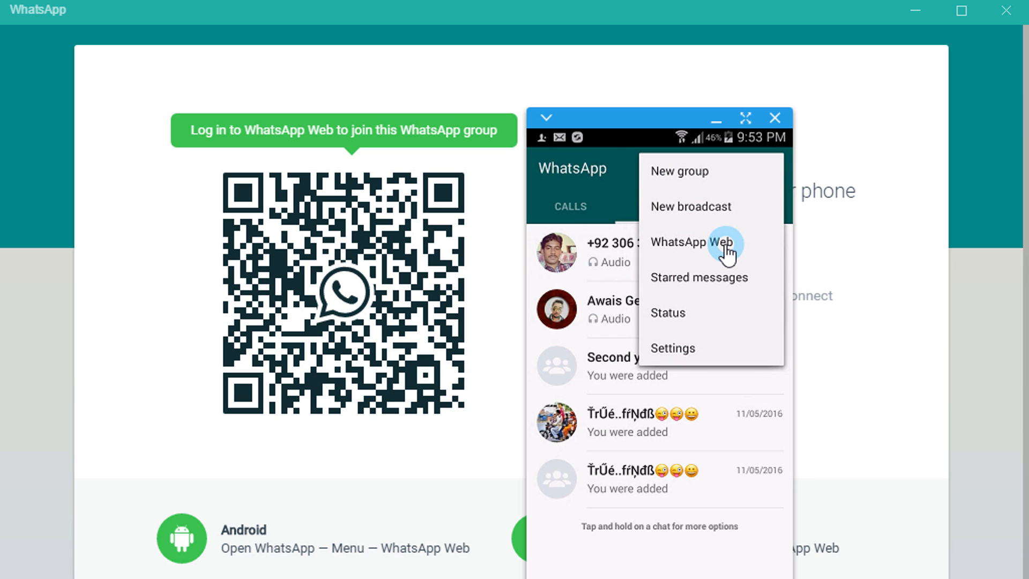
pyautogui.click(690, 242)
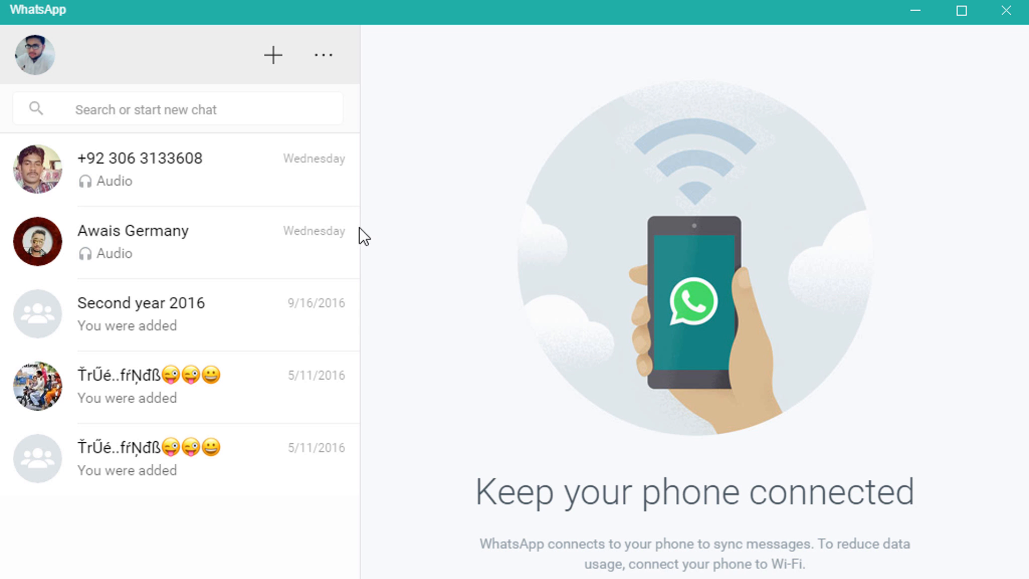
# - Open the second chat, holding an audio message, then the Attach paperclip icon
pyautogui.click(131, 241)
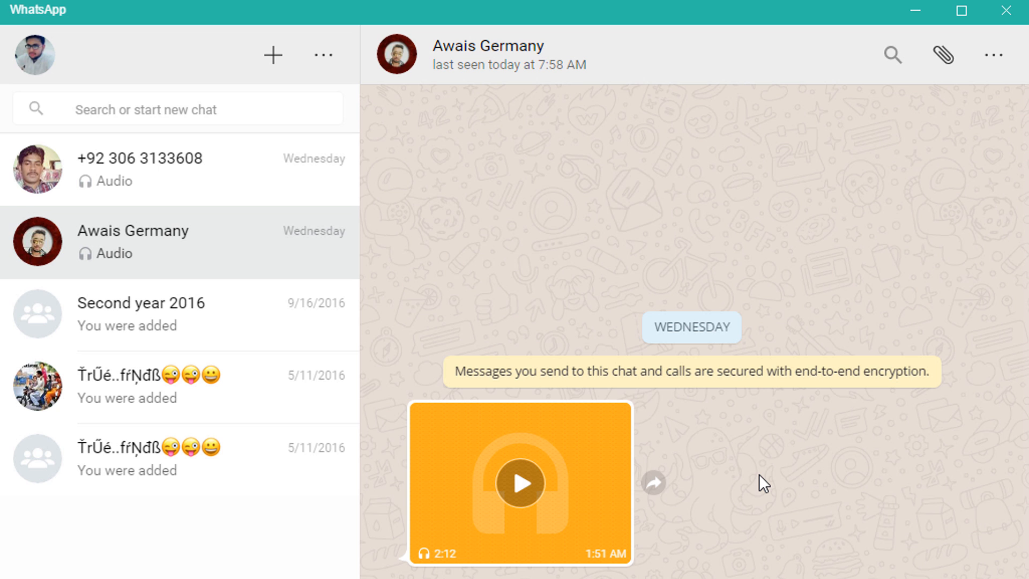
pyautogui.moveTo(944, 55)
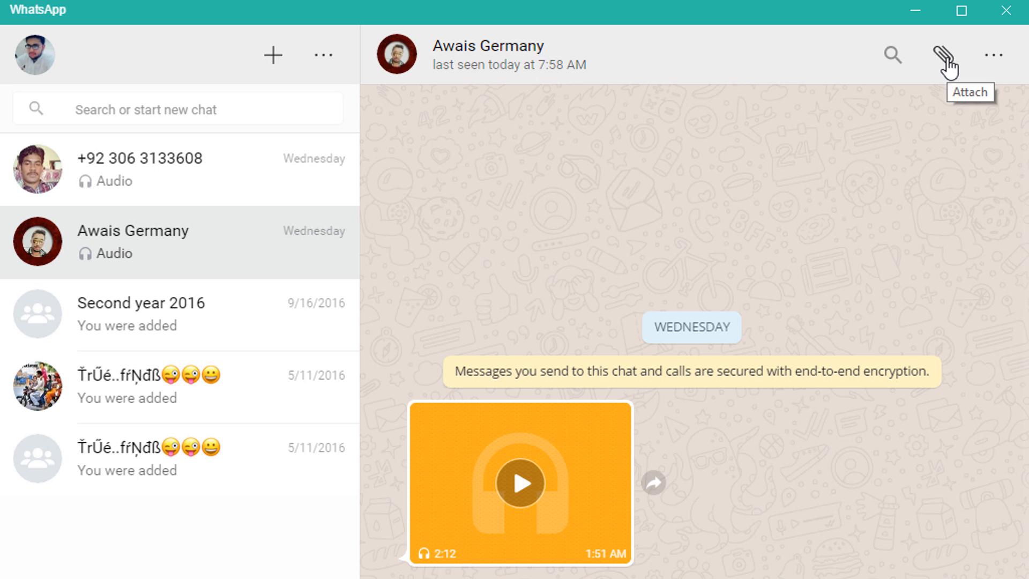
pyautogui.click(943, 55)
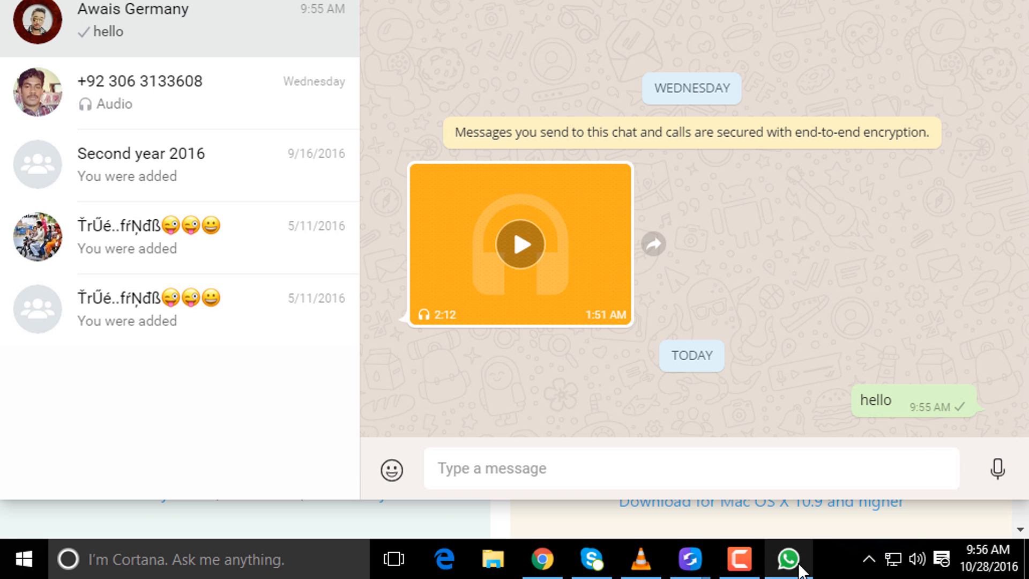
pyautogui.moveTo(811, 486)
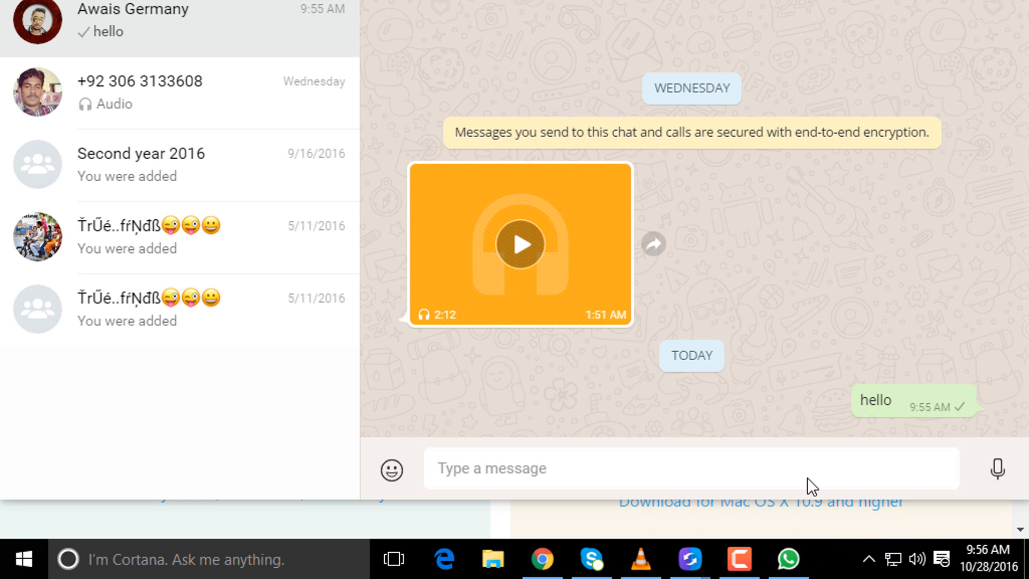